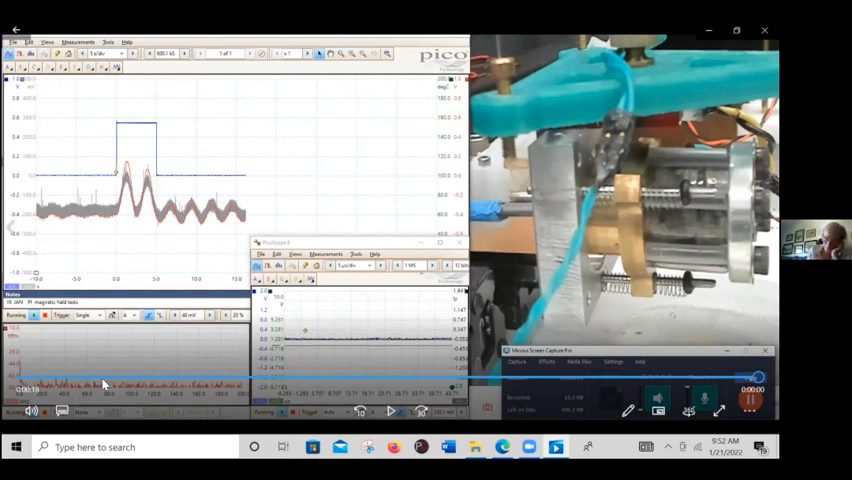
mouse_move(220, 415)
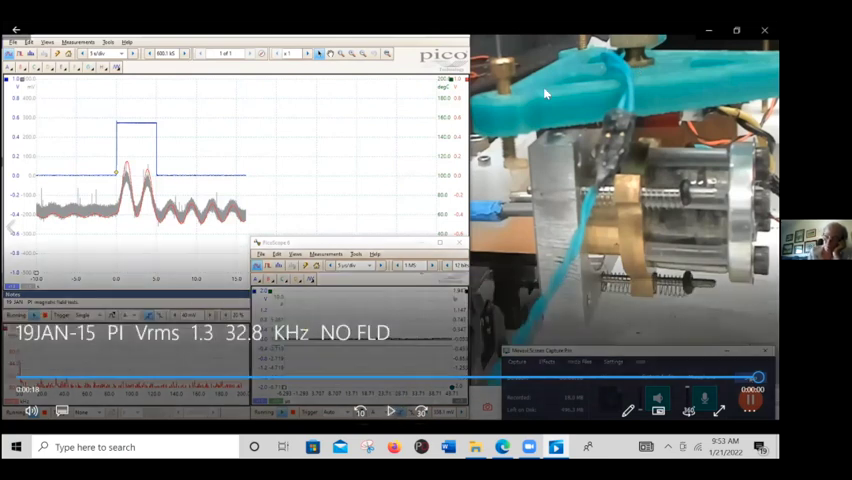
mouse_move(640, 35)
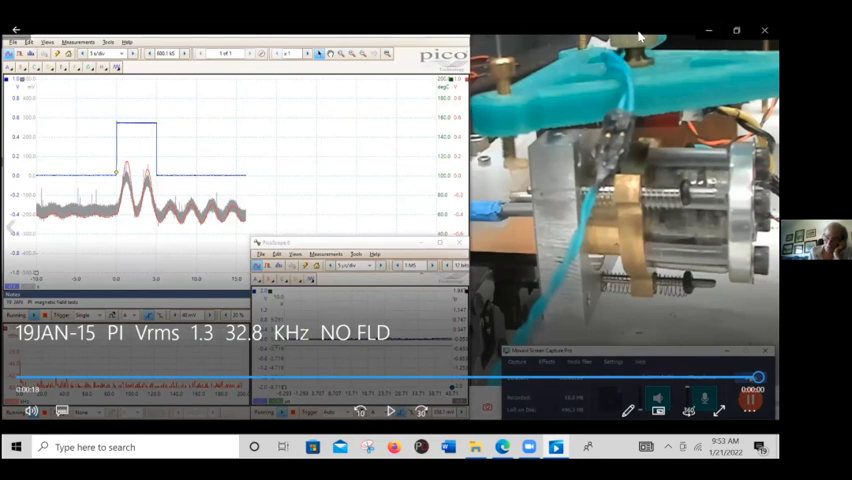